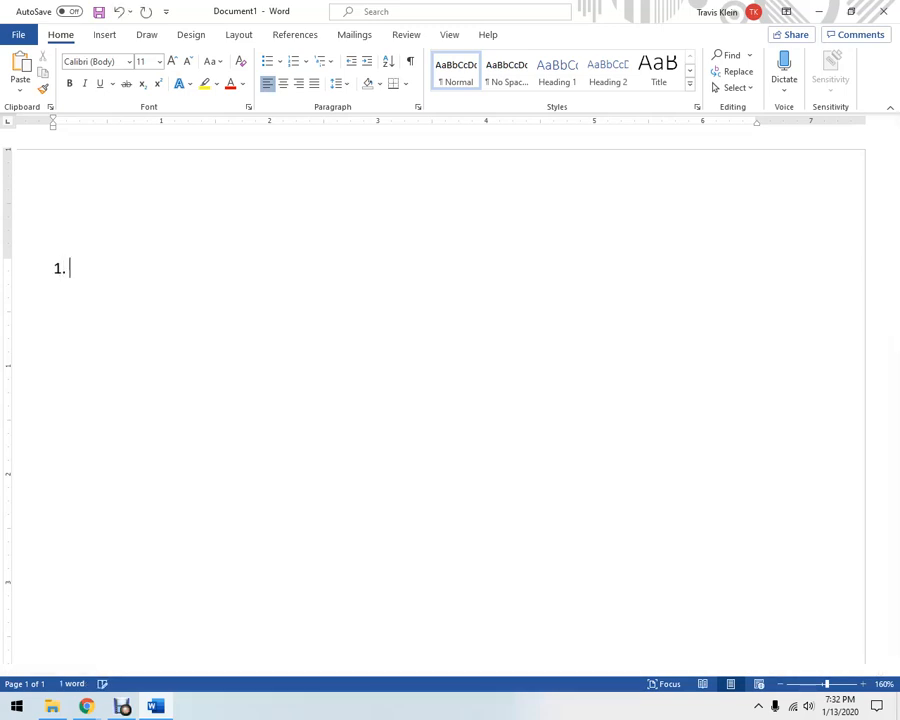
Step: Write the first numbered answer "Whatever the answer is." followed by "Bla bla b" filler
text(Wha)
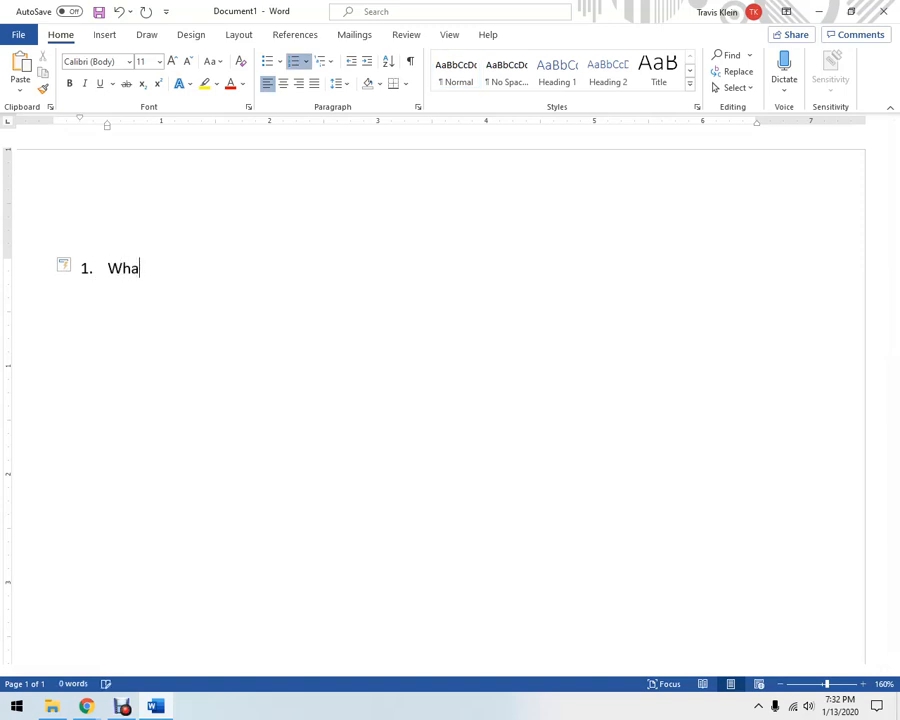
text(tever the ans)
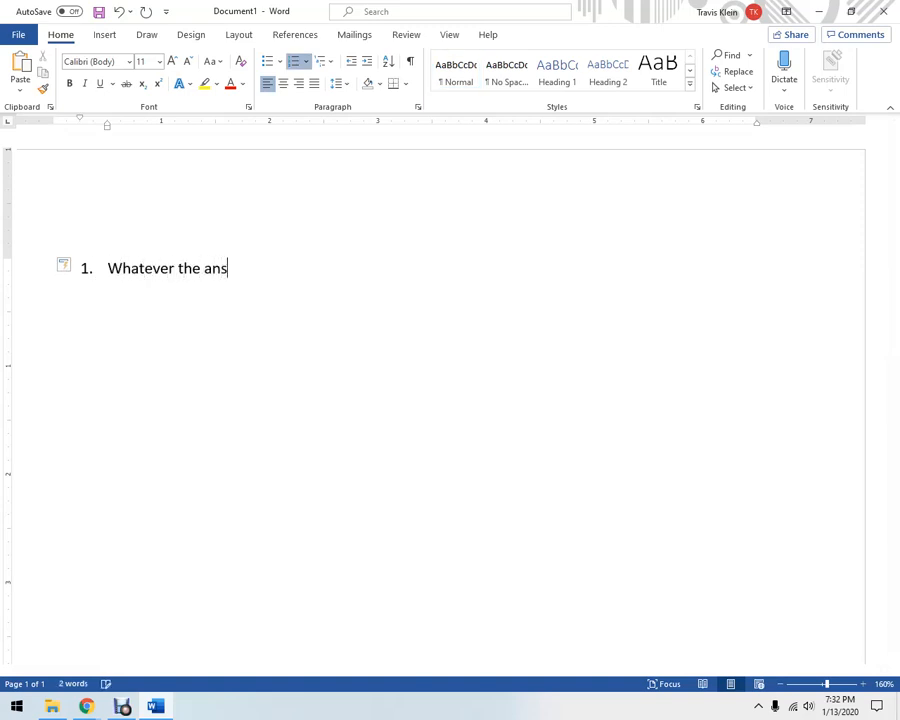
text(wer is.)
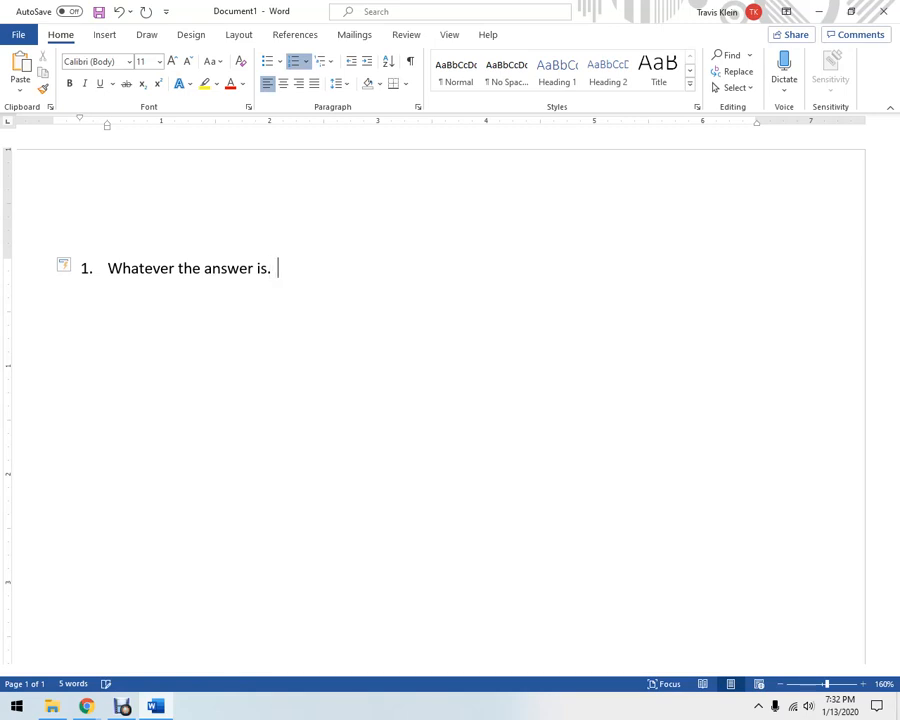
text(Bla bla b)
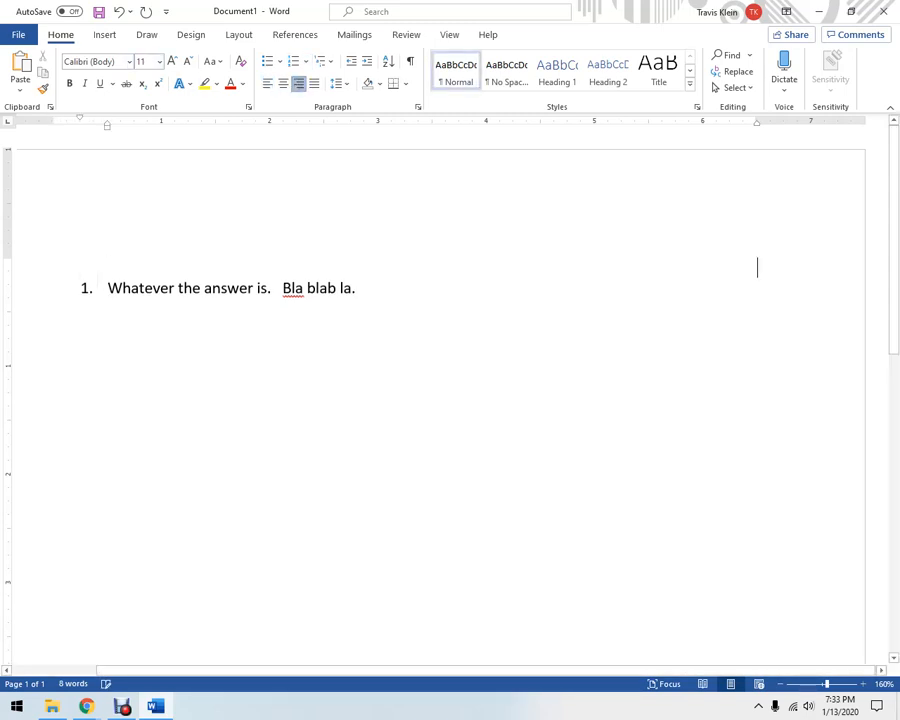
Step: Add a right-aligned header with the name Travis K, ECN202 and Assignment 1 above the list
text(Travis Klein)
text(EC)
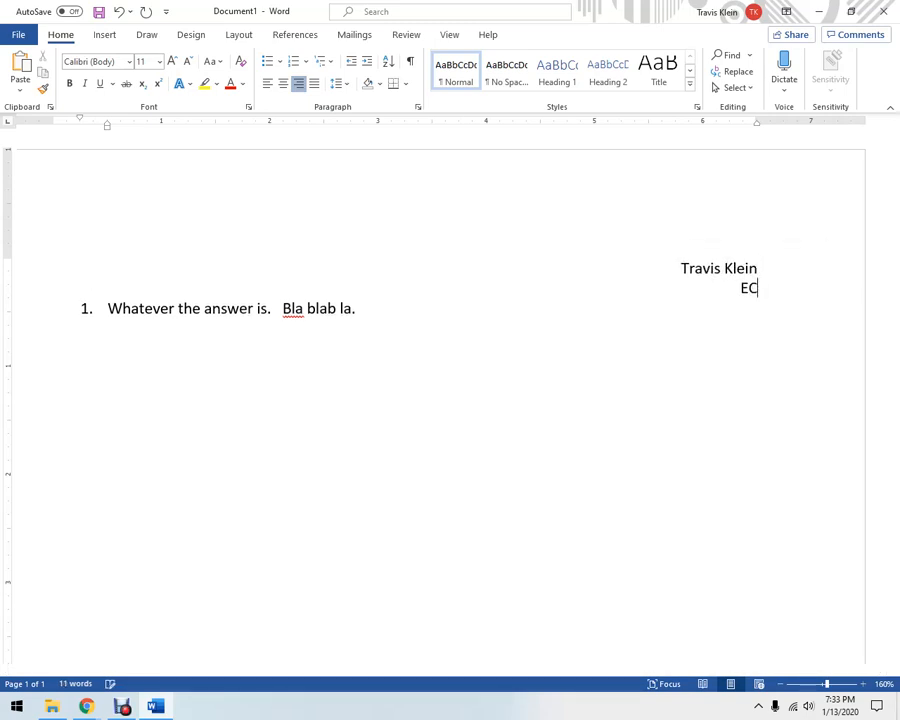
text(N)
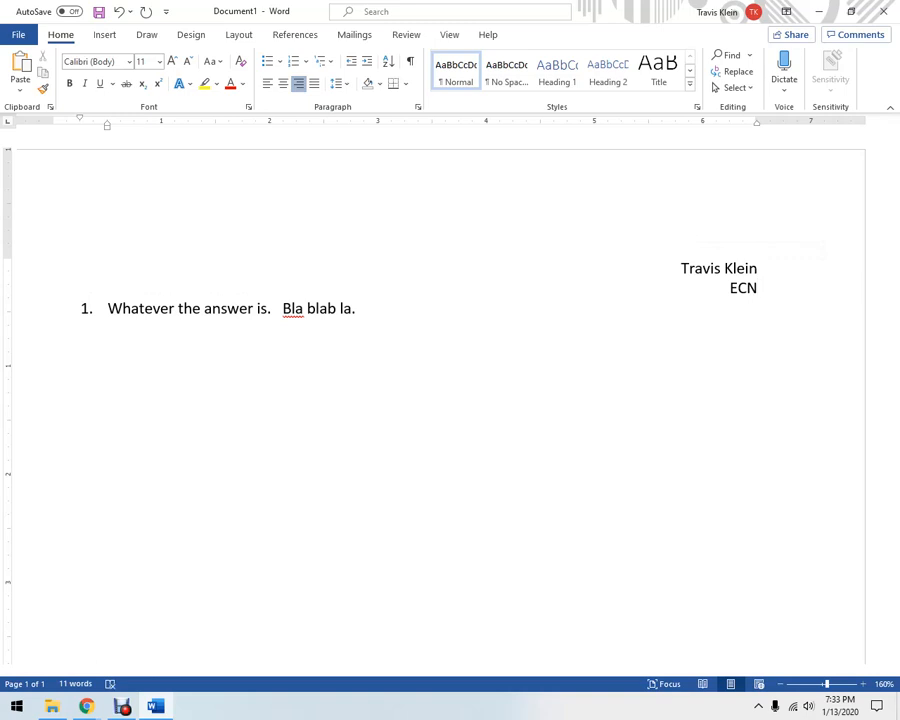
text(202)
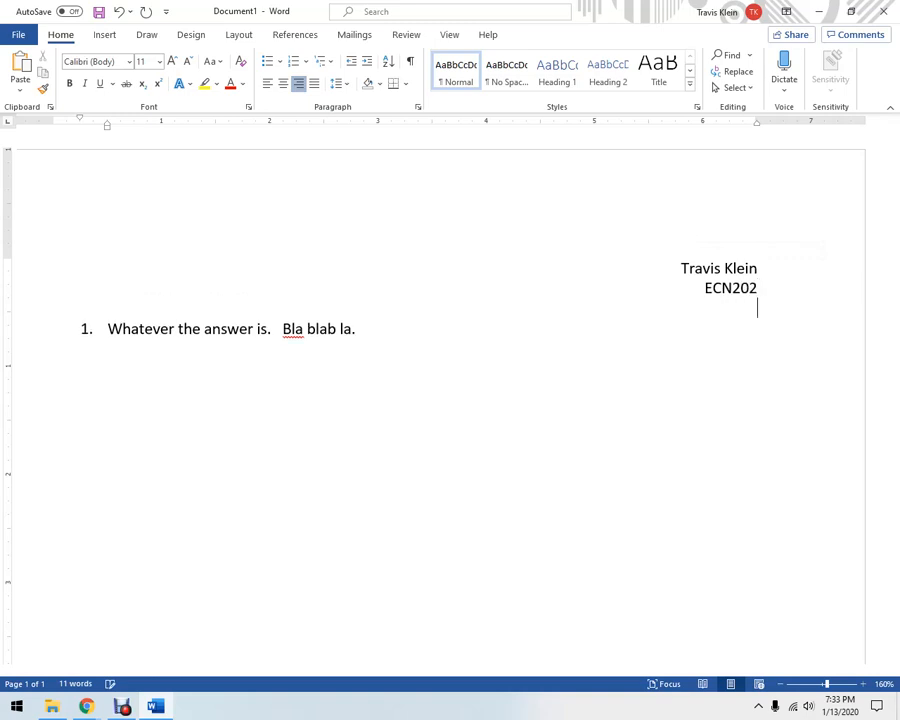
text(Assignment 1)
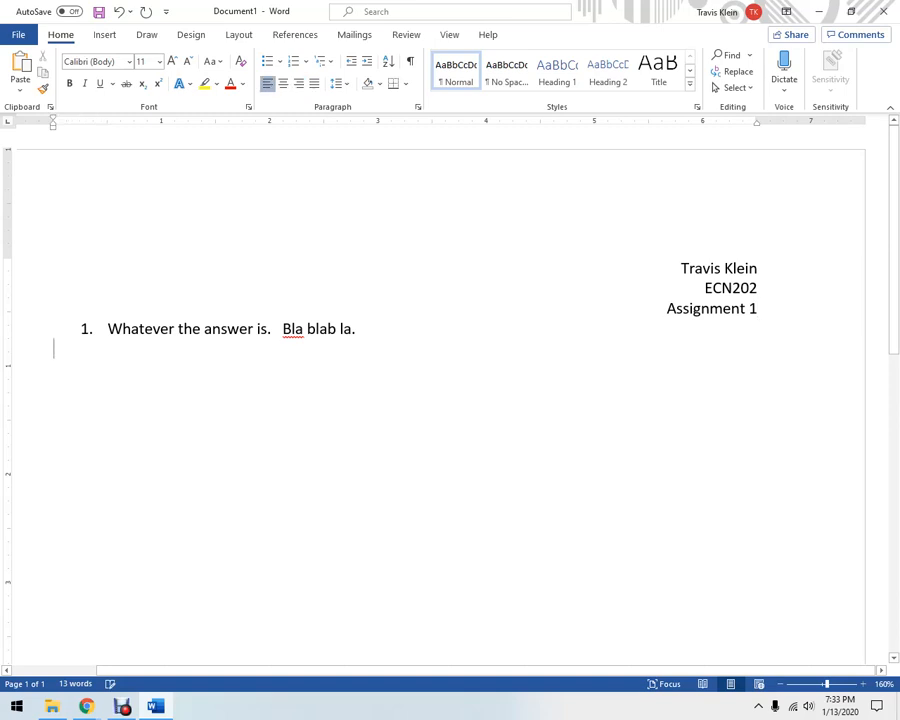
Step: Add list items 2 and 3 with filler text "dsfasdfas" and "Asdfdasf"
text(dsfasdfas)
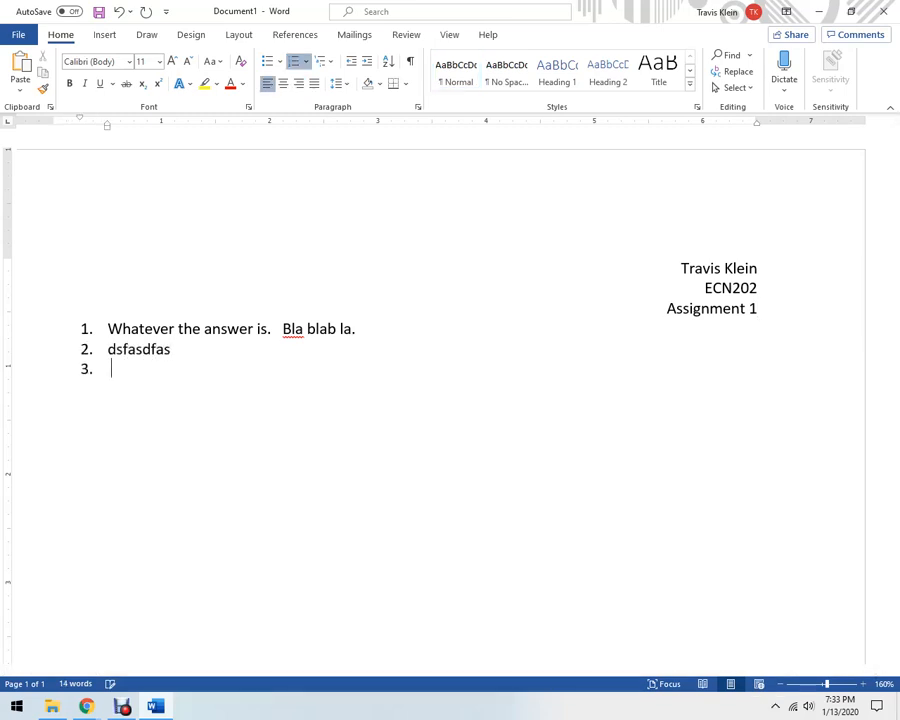
text(Asdfdasf)
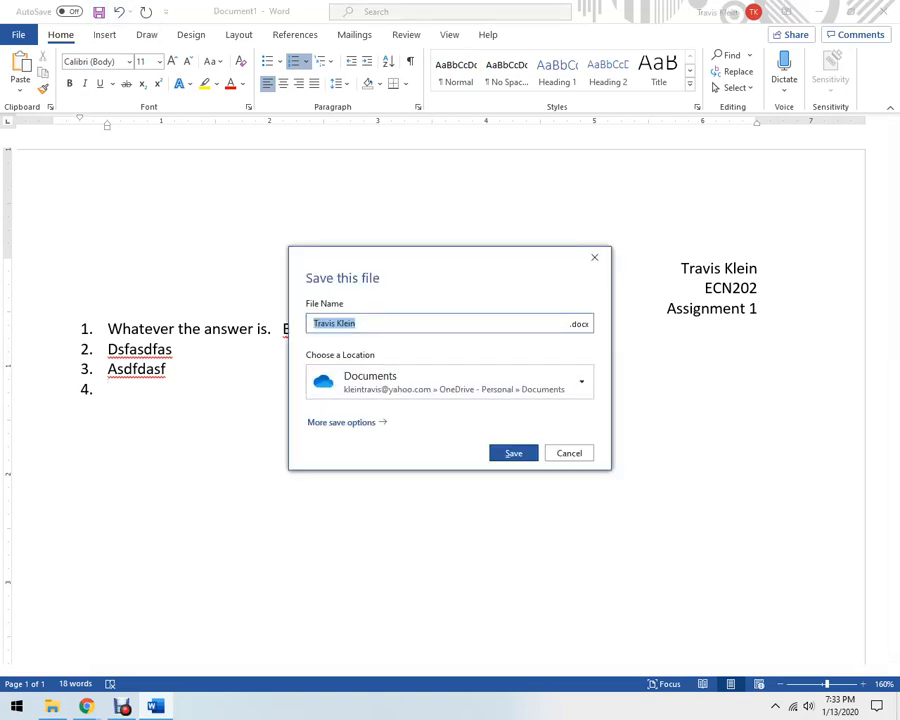
Step: Save the document to OneDrive Documents as homework 1 ECN 202
text(homework 1 E)
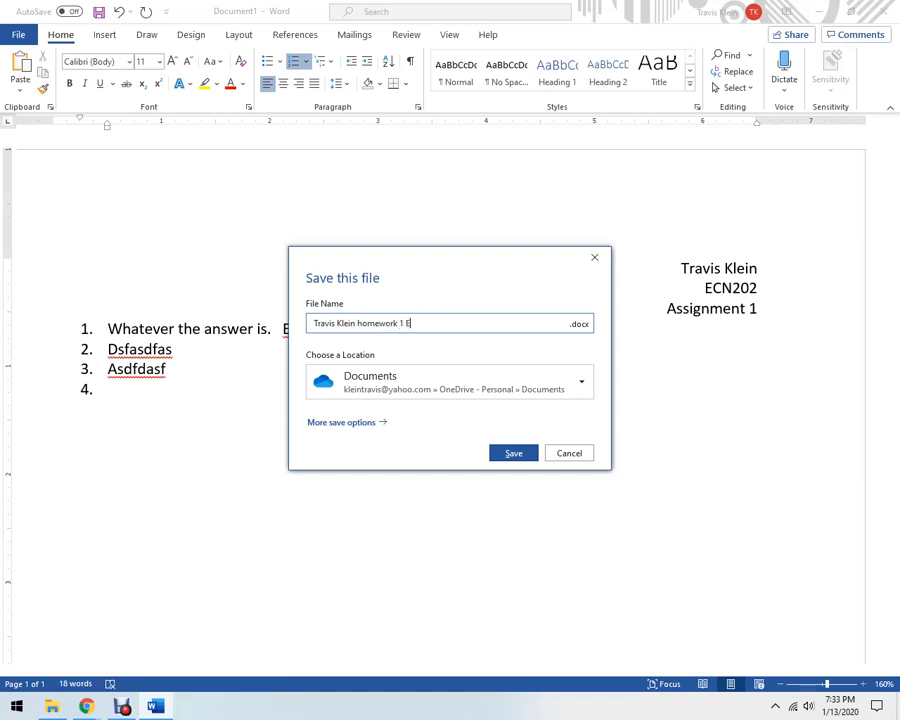
text(CN 202)
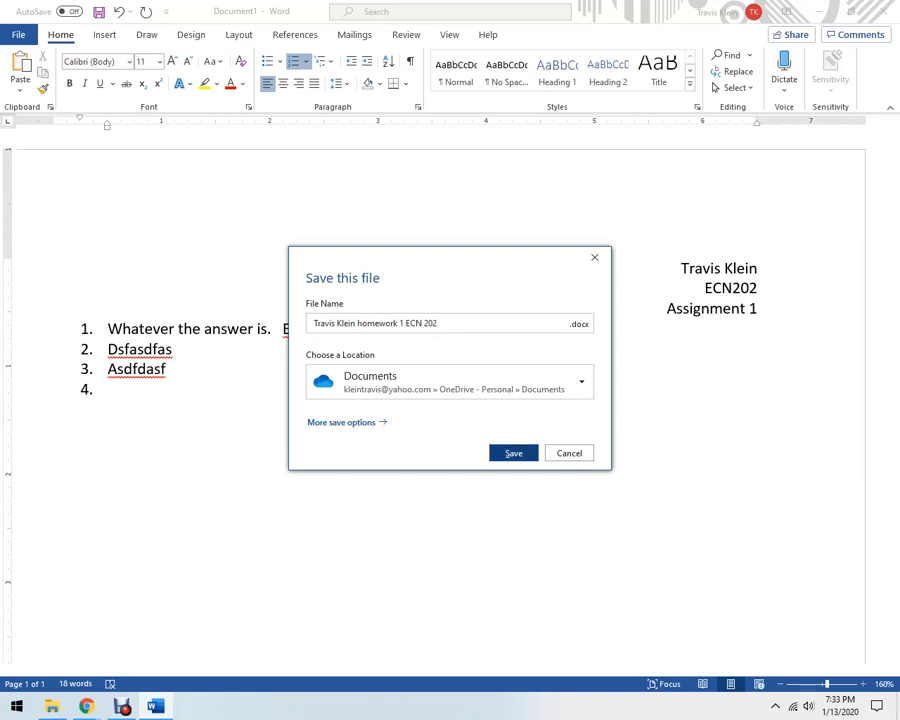
click(568, 452)
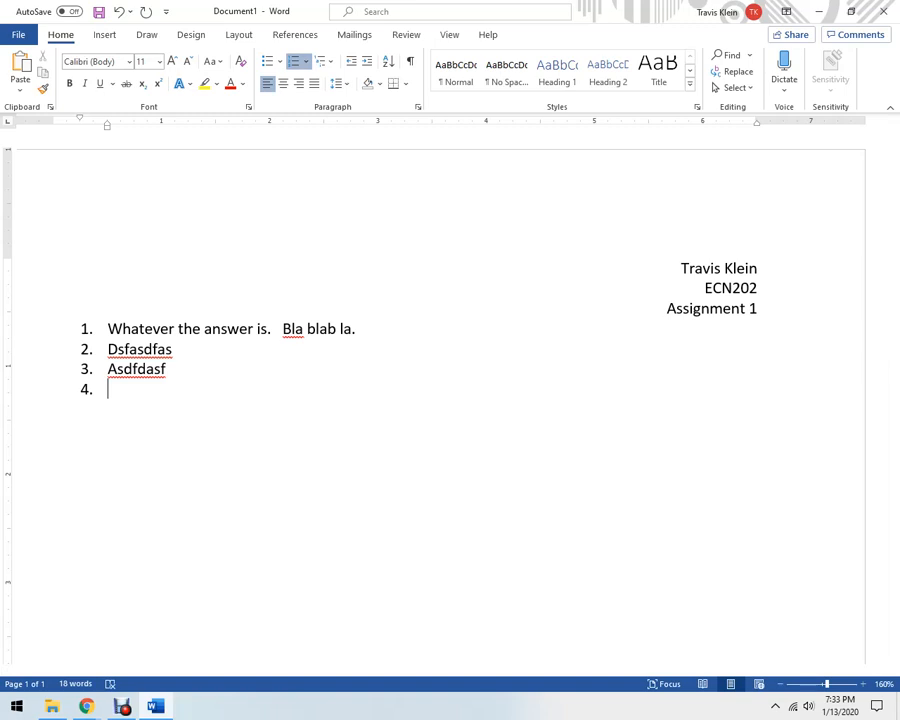
Step: Show the File backstage listing the recent homework 1 ECN 202 document
click(16, 34)
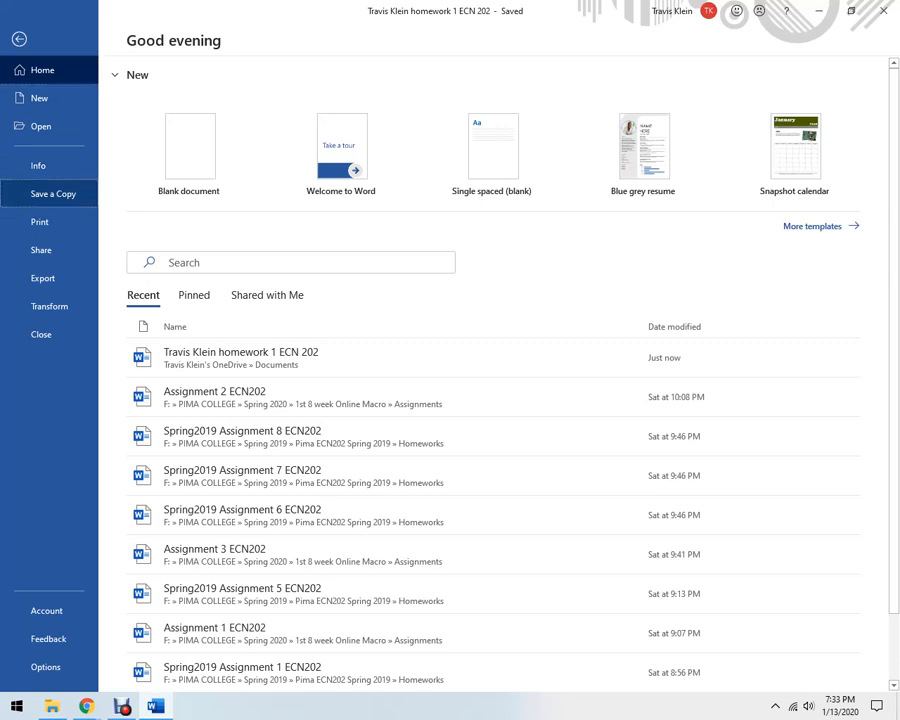
Step: Prepare a copy of homework 1 ECN 202 in OneDrive Documents with PDF as the file type
click(52, 192)
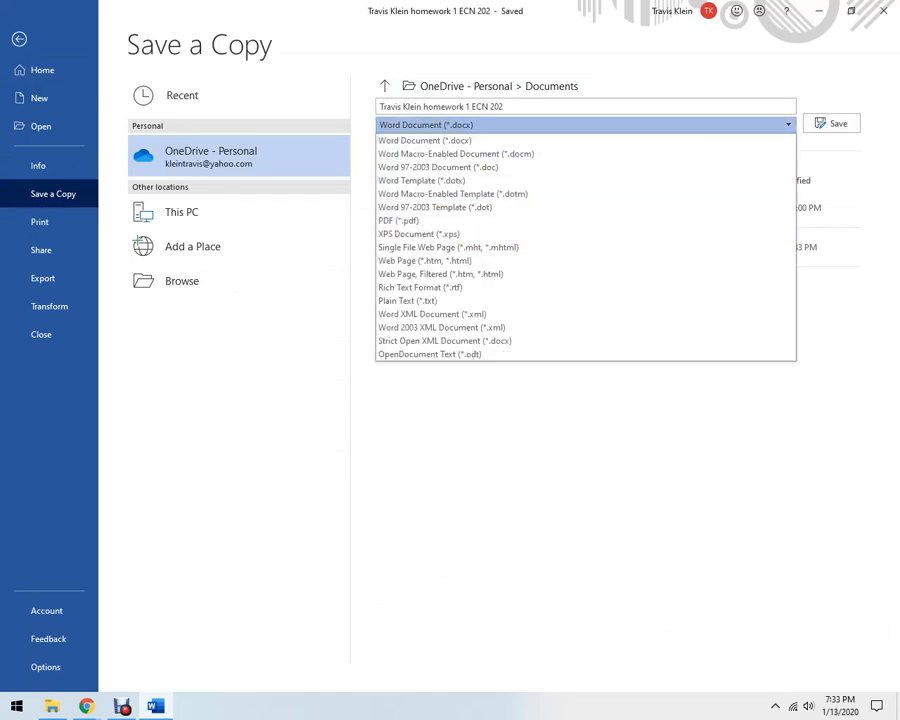
click(396, 220)
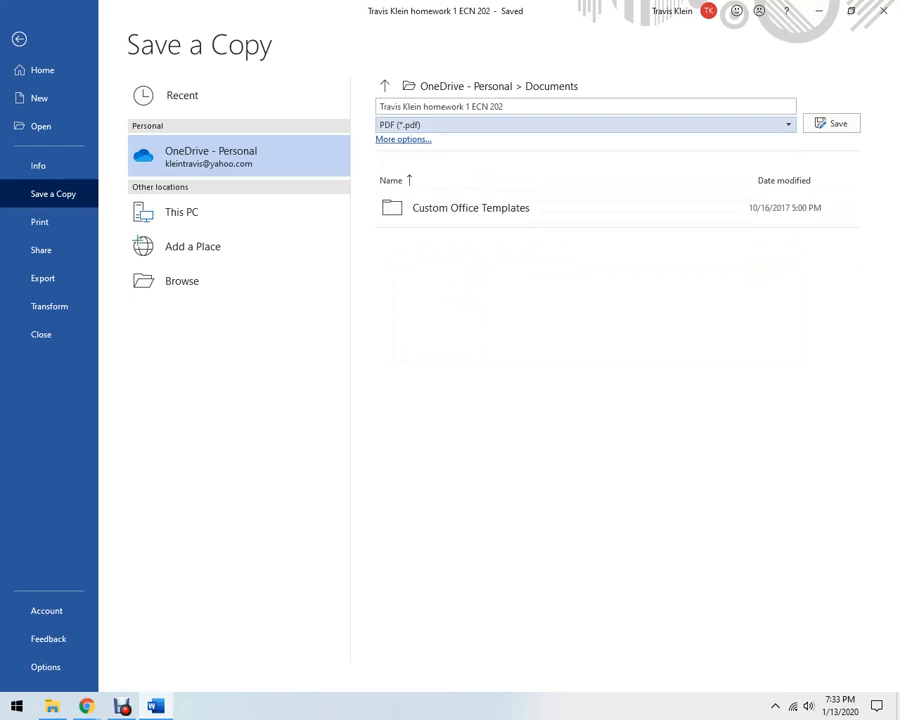